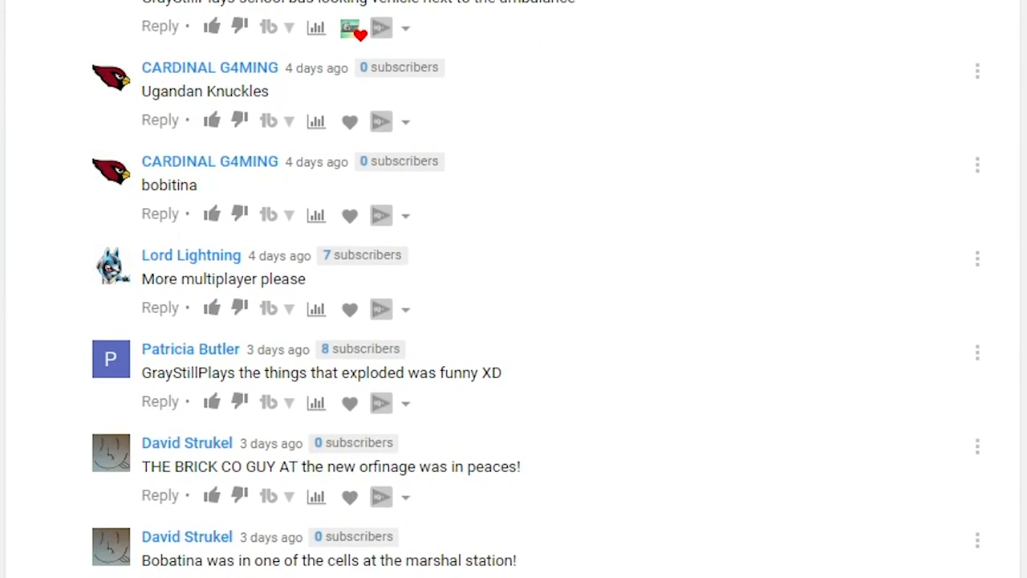
pyautogui.scroll(-3)
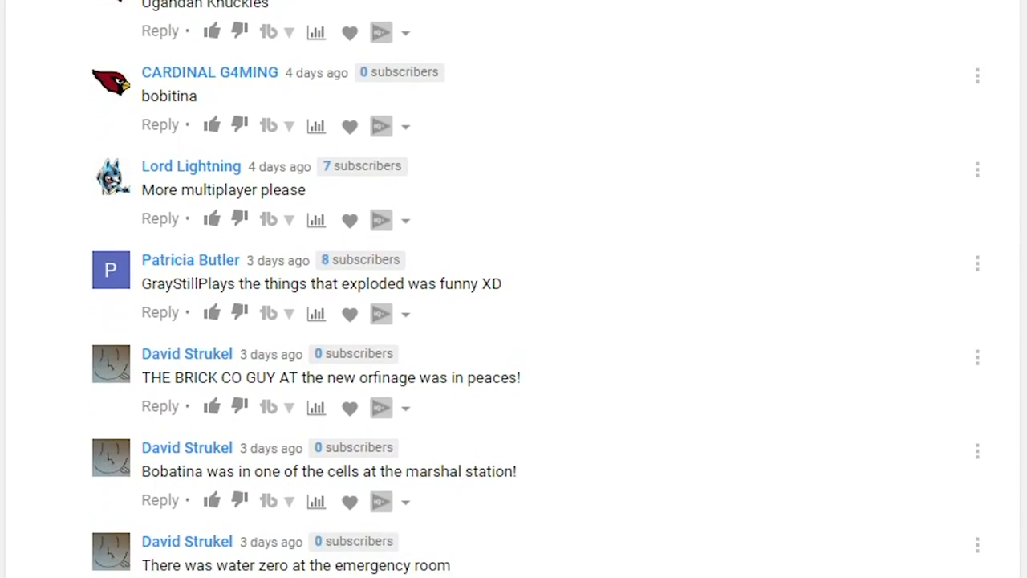
pyautogui.scroll(-3)
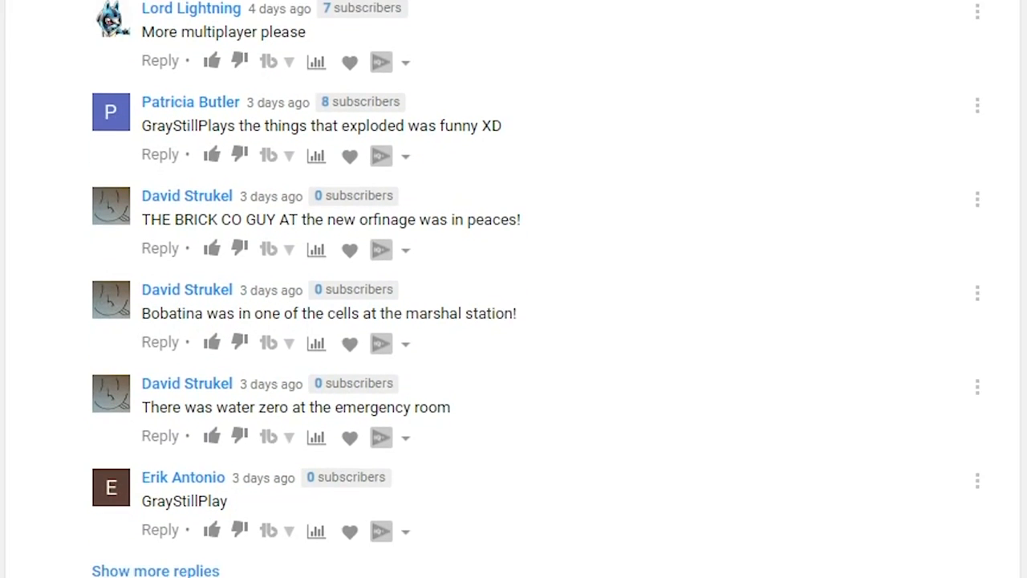
pyautogui.scroll(-3)
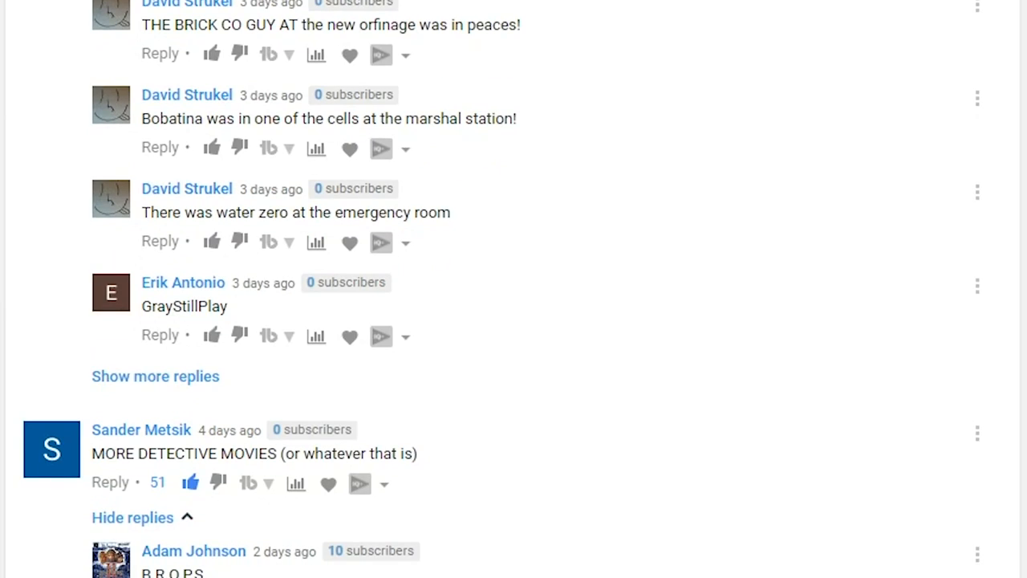
pyautogui.scroll(-3)
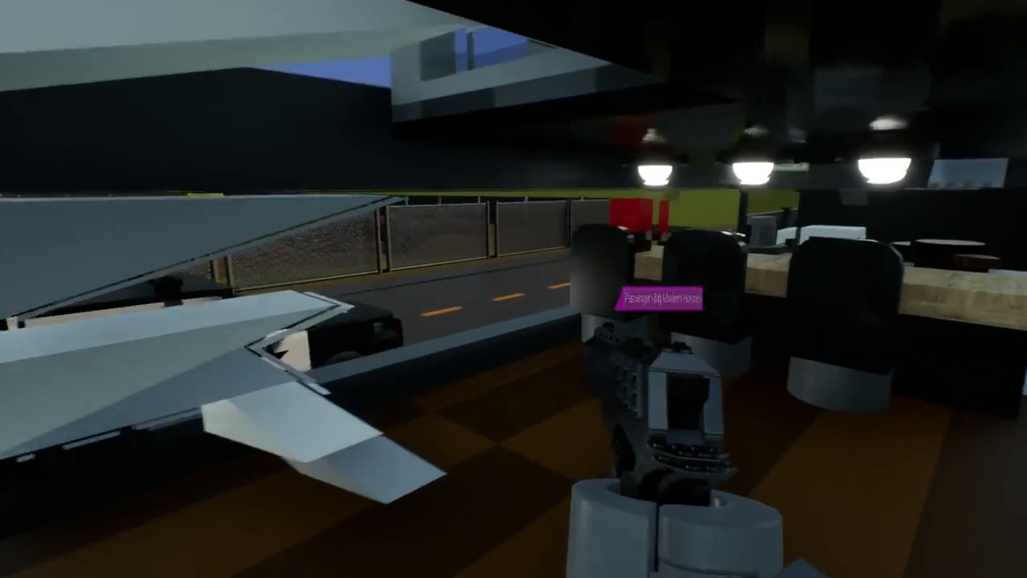
pyautogui.moveTo(513, 289)
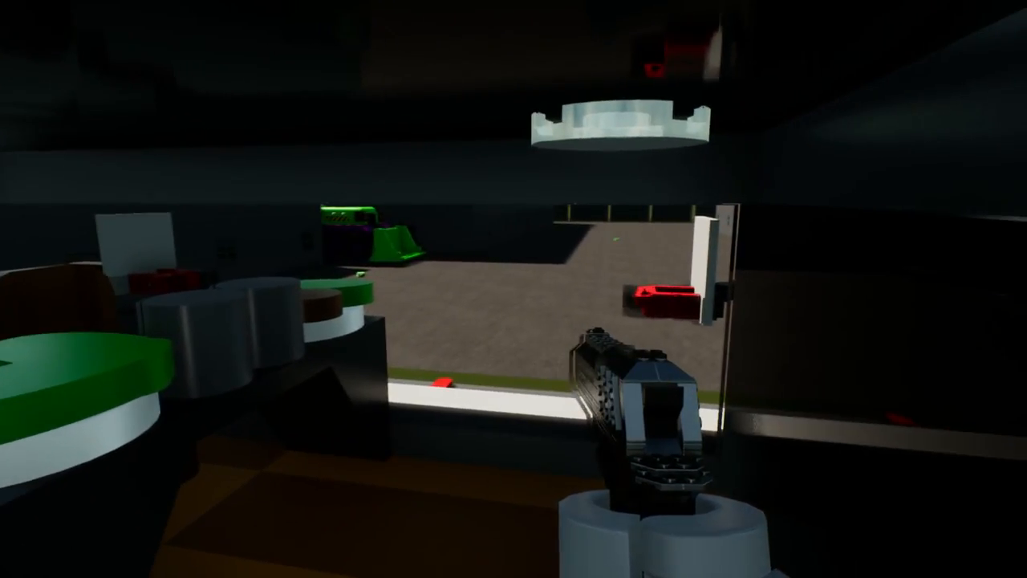